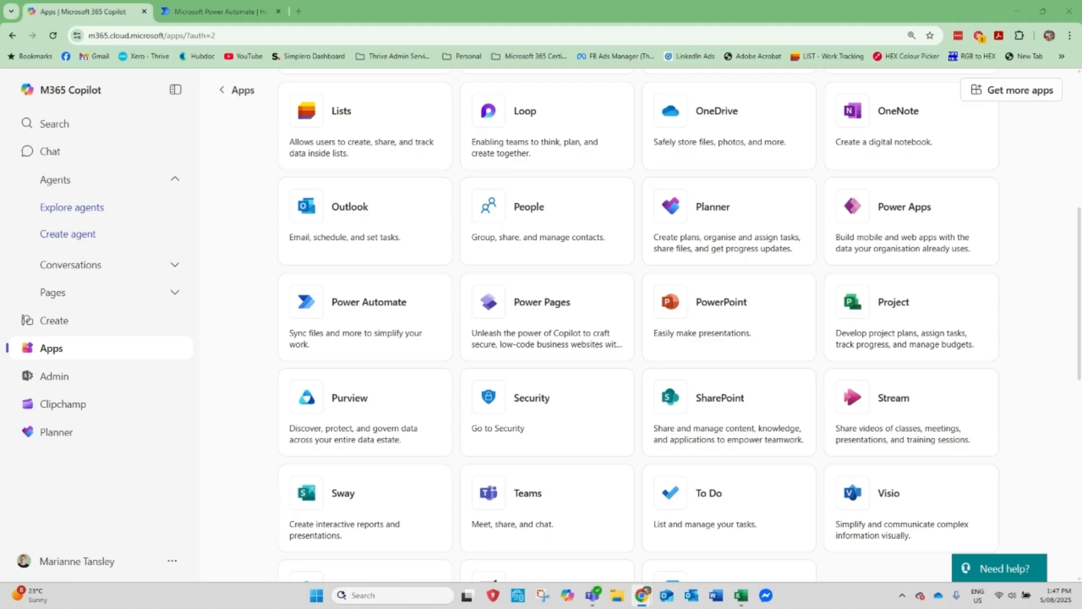
pyautogui.moveTo(396, 154)
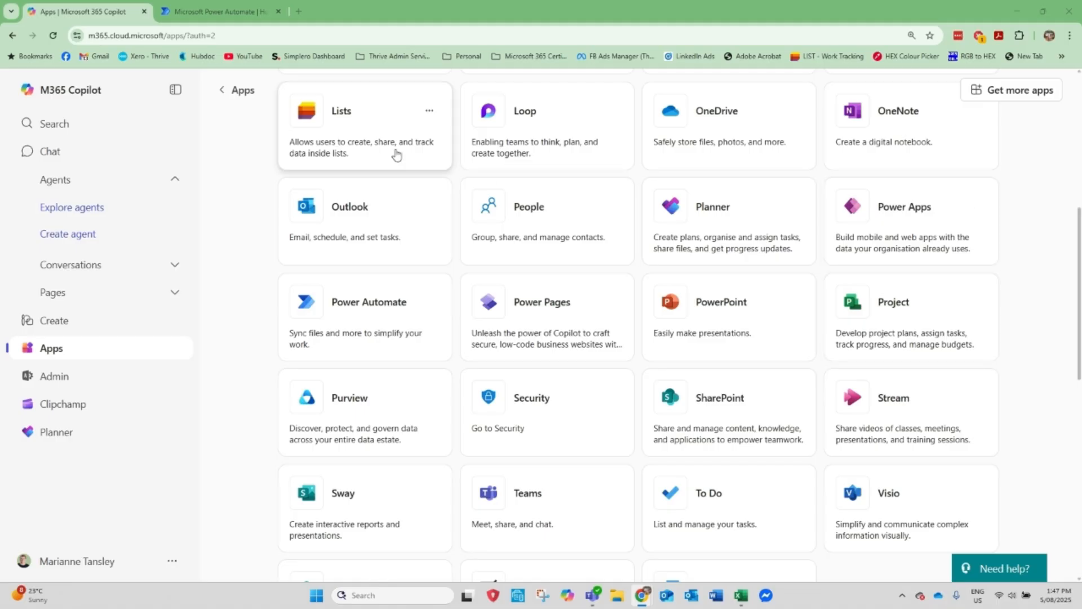
# Return to the Microsoft 365 Copilot chat home and collapse then re-expand the side navigation.
pyautogui.click(151, 35)
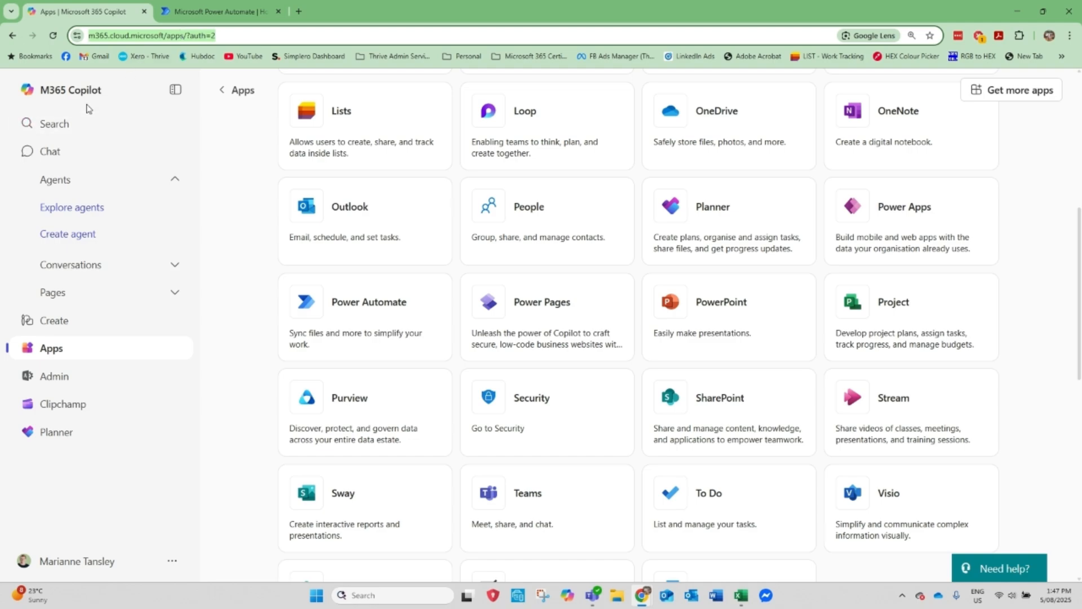
pyautogui.click(49, 151)
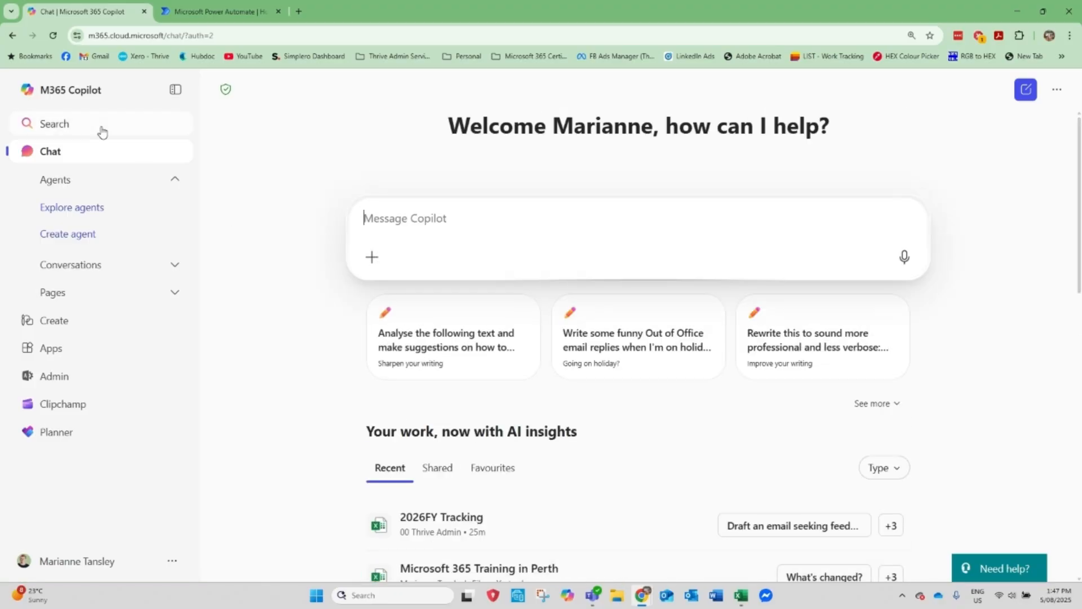
pyautogui.click(176, 89)
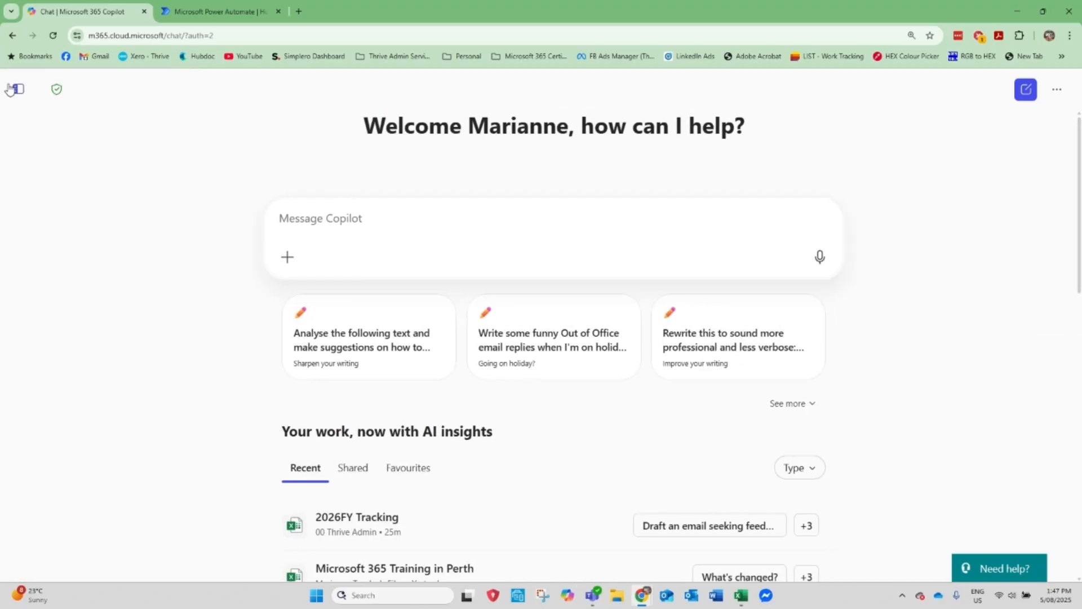
pyautogui.click(14, 89)
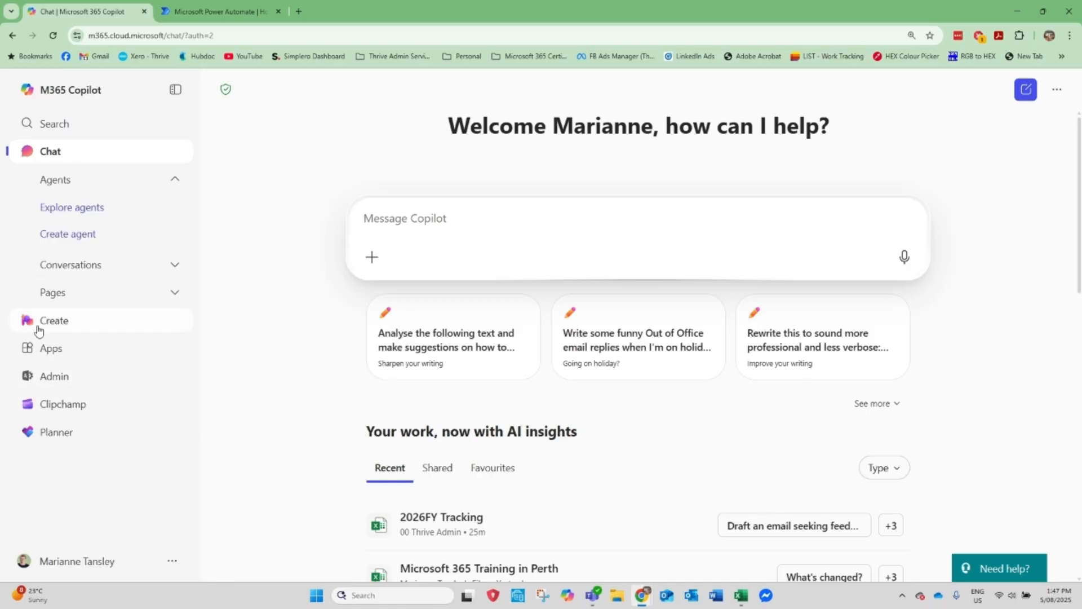
# Launch Power Automate from the Apps page's full list of all apps.
pyautogui.click(51, 347)
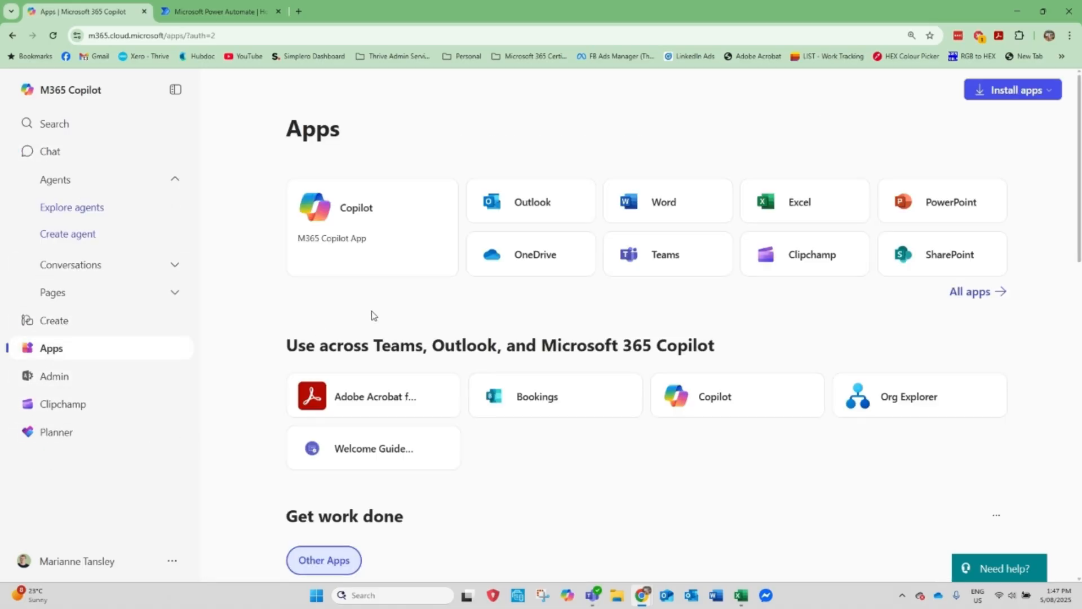
pyautogui.click(969, 291)
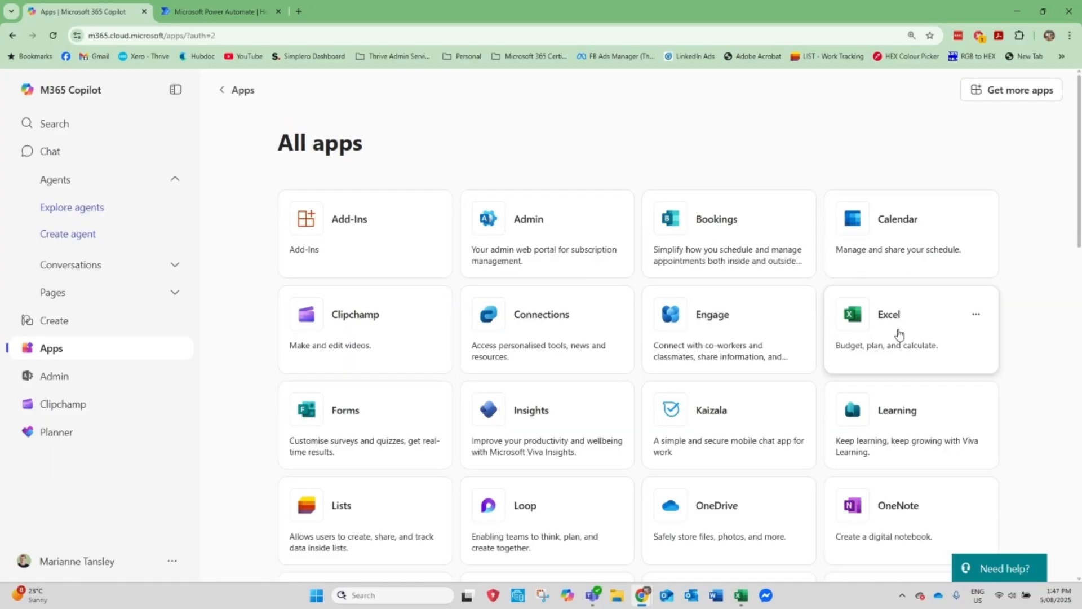
pyautogui.scroll(-3)
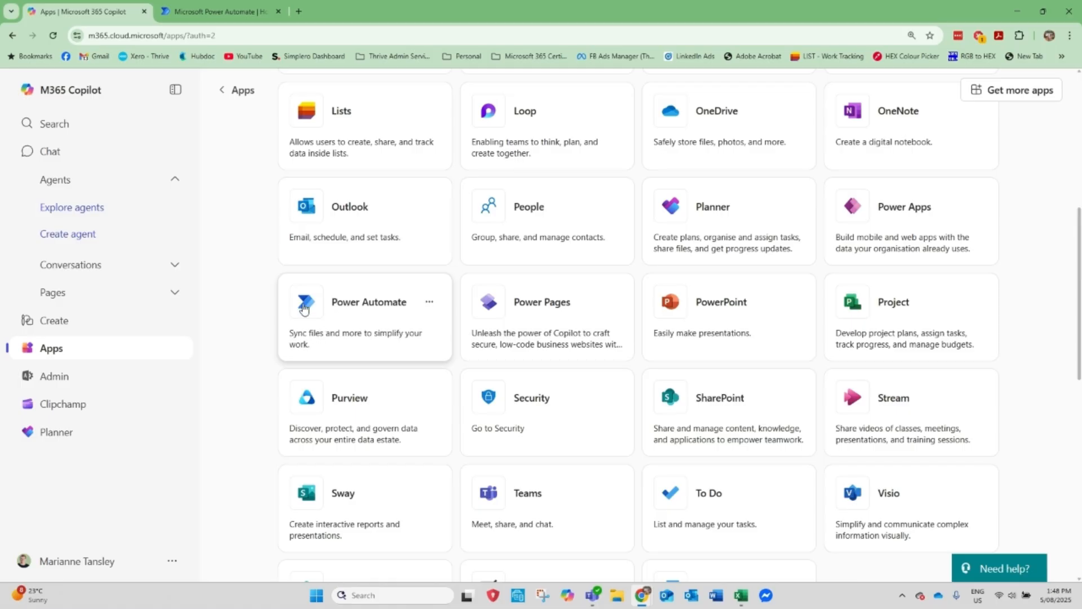
pyautogui.click(368, 301)
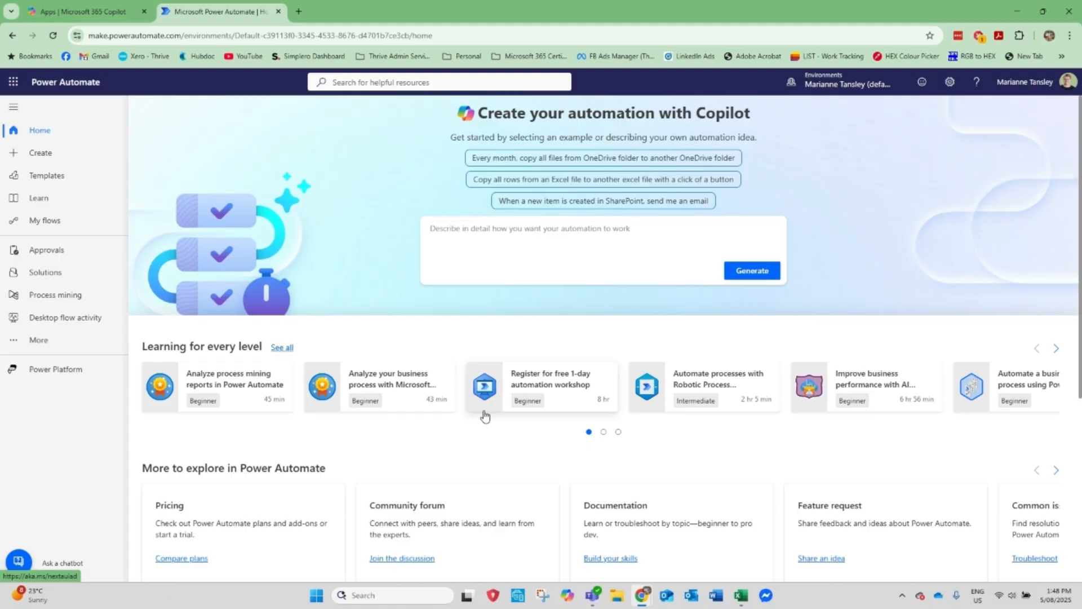
pyautogui.click(528, 227)
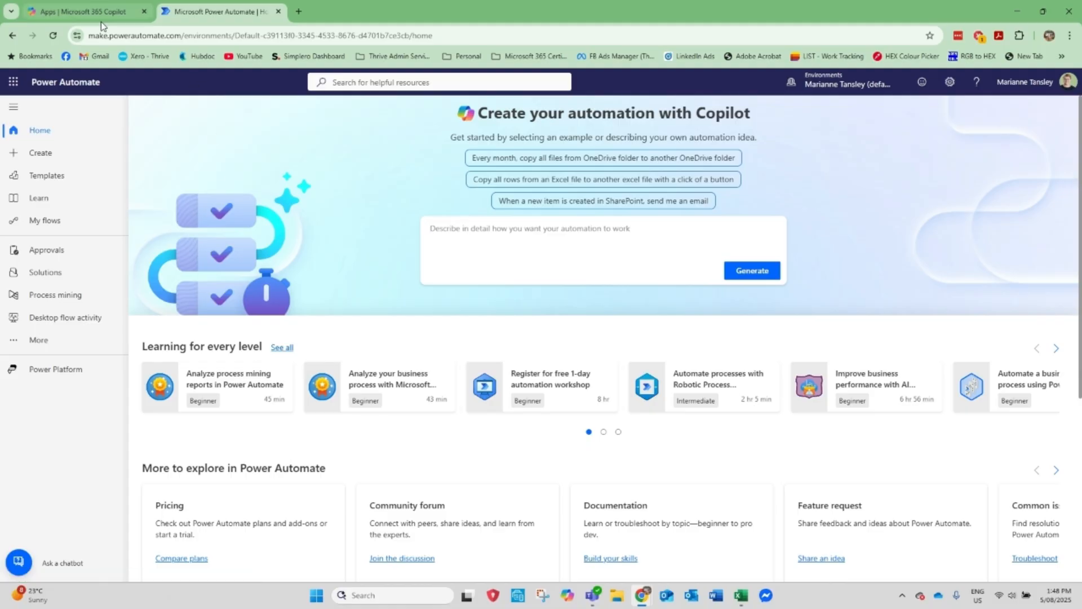
pyautogui.click(181, 34)
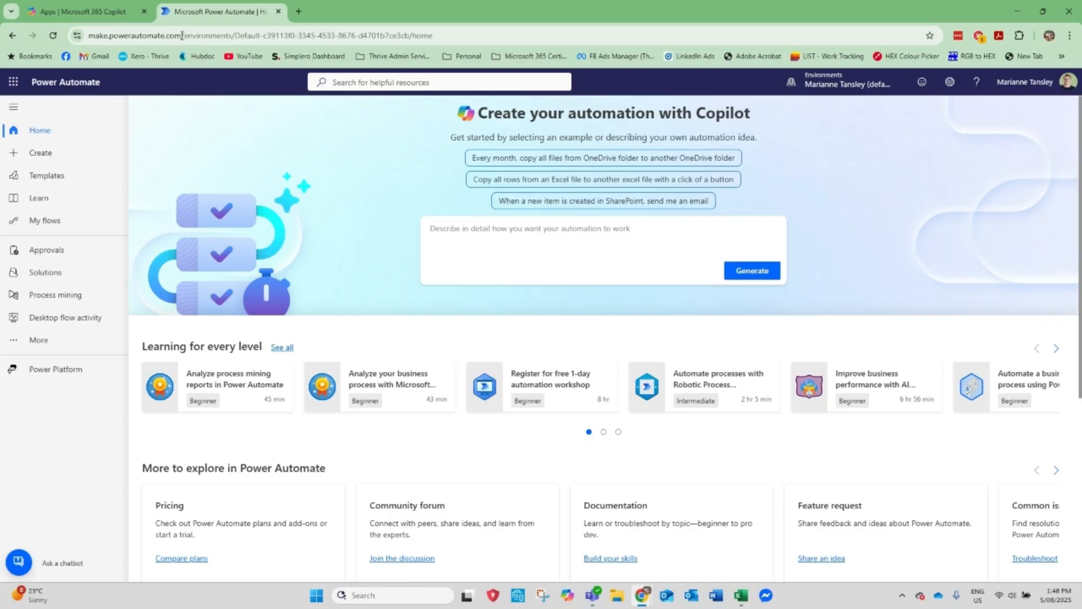
pyautogui.click(529, 228)
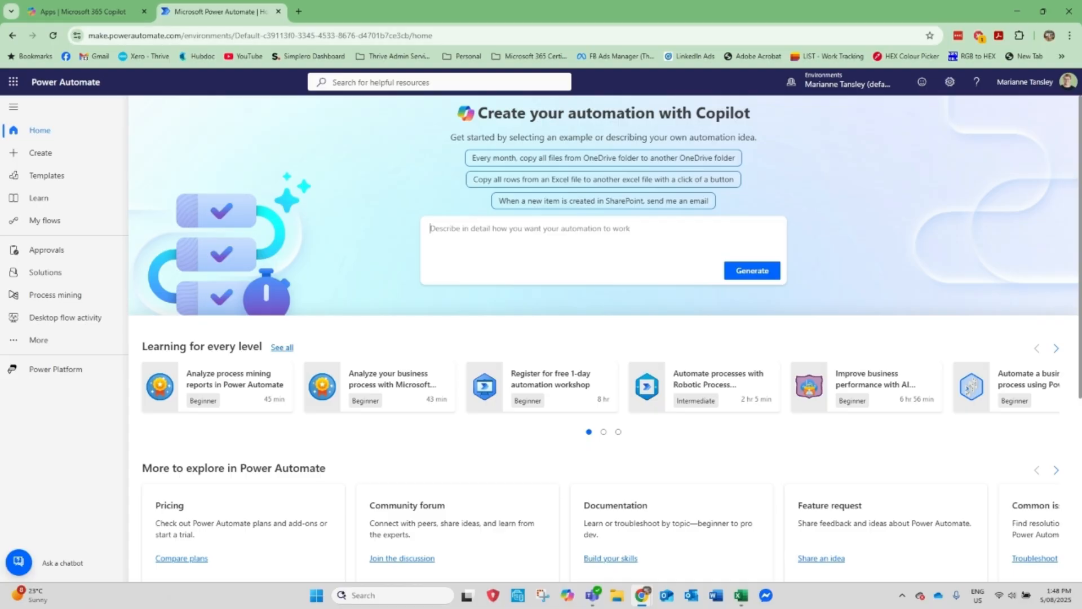
pyautogui.moveTo(735, 470)
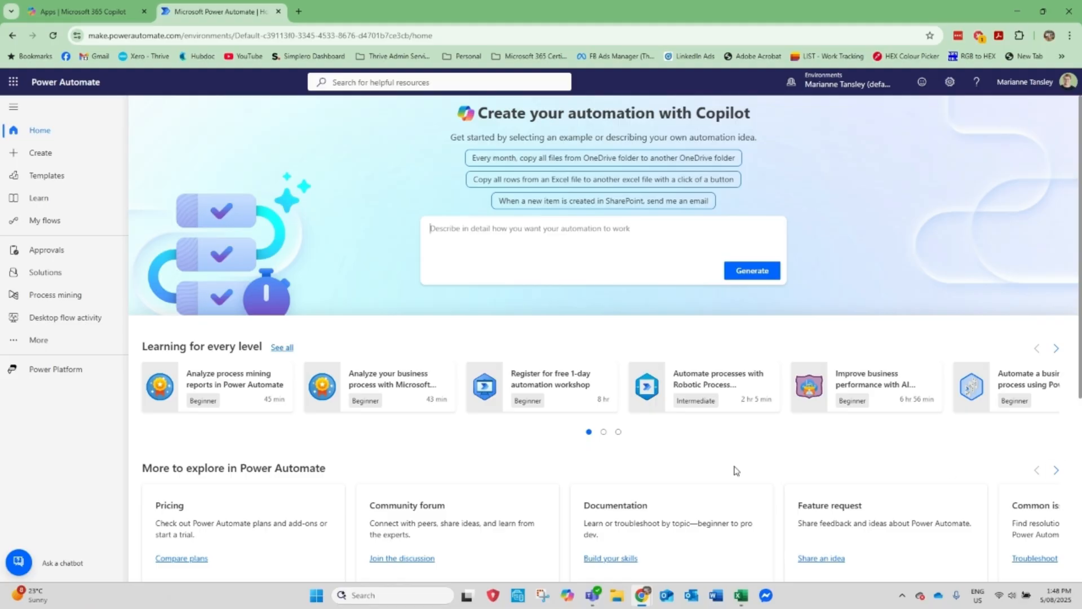
pyautogui.click(40, 152)
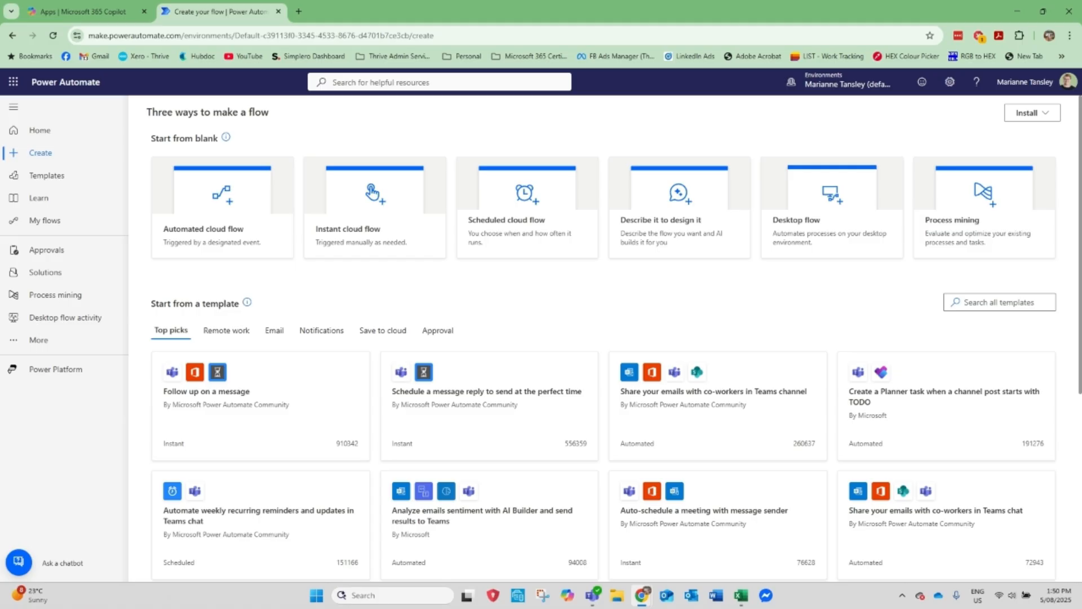
pyautogui.moveTo(348, 290)
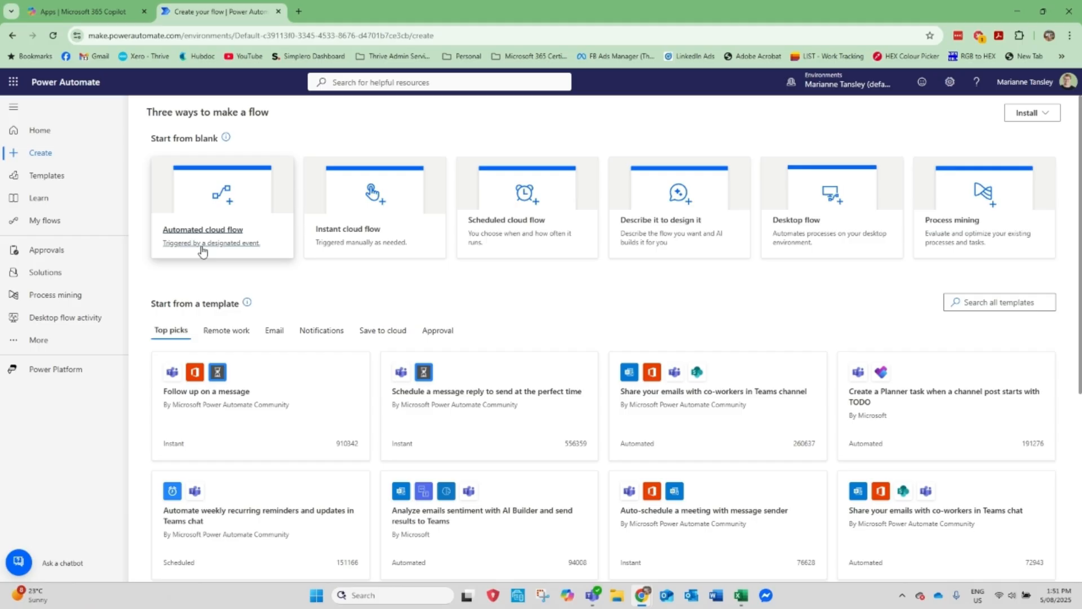
pyautogui.moveTo(356, 256)
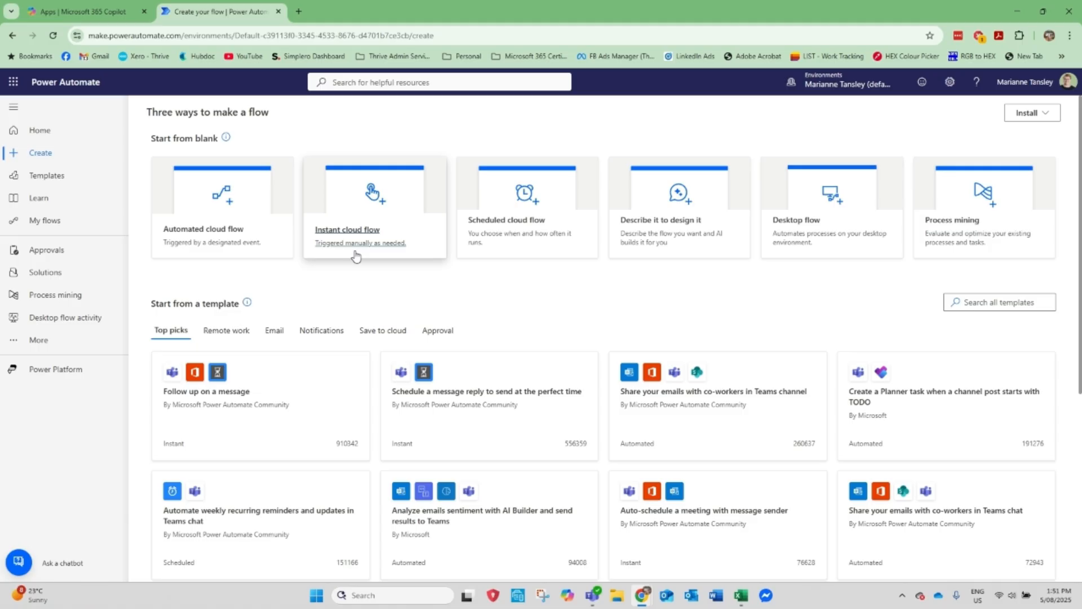
pyautogui.moveTo(506, 303)
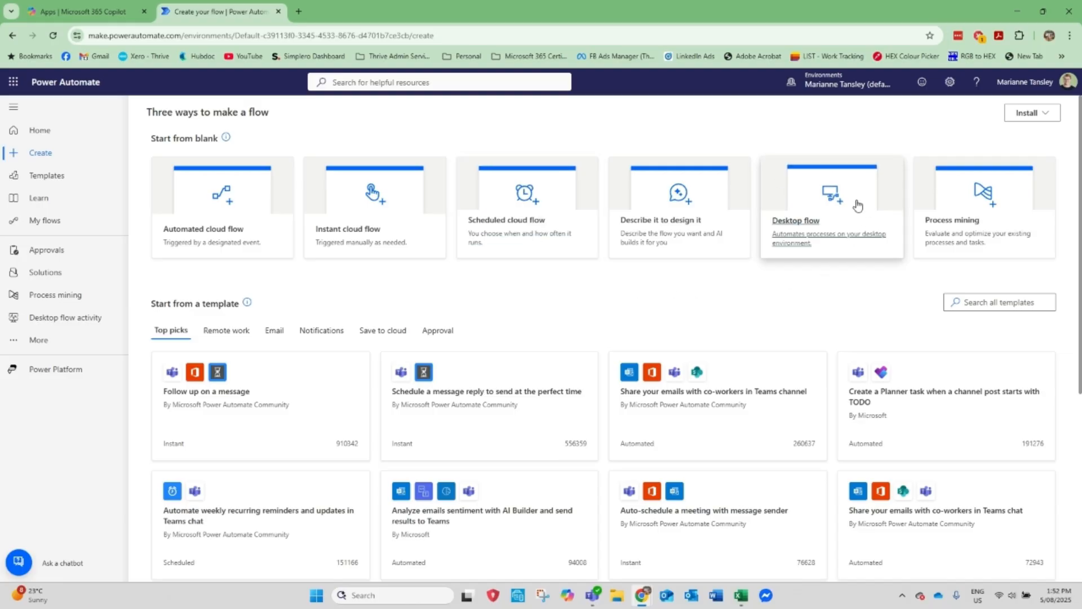
pyautogui.moveTo(832, 262)
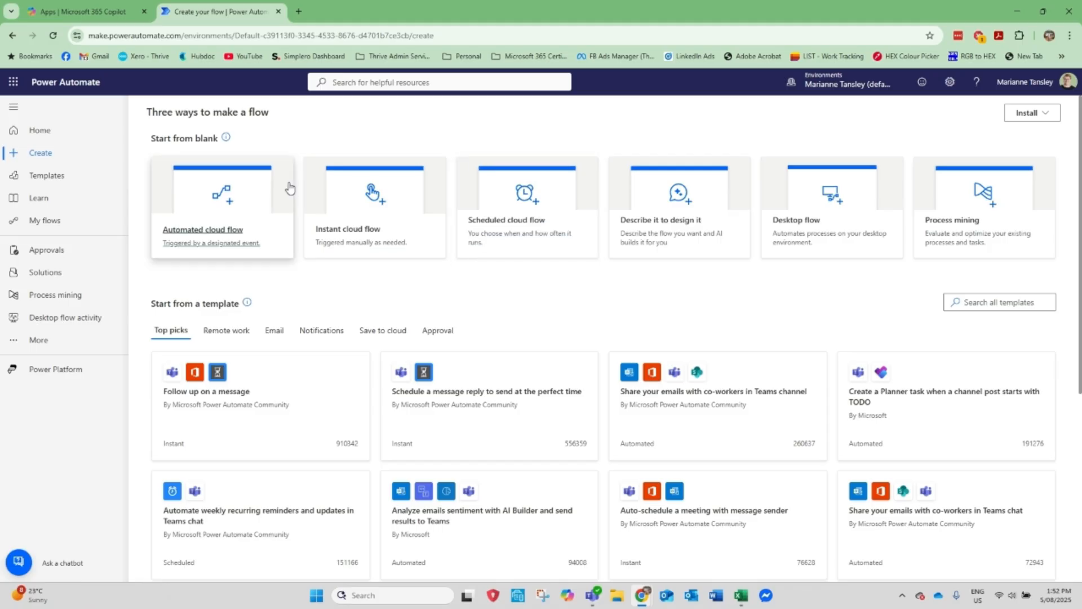
pyautogui.moveTo(527, 229)
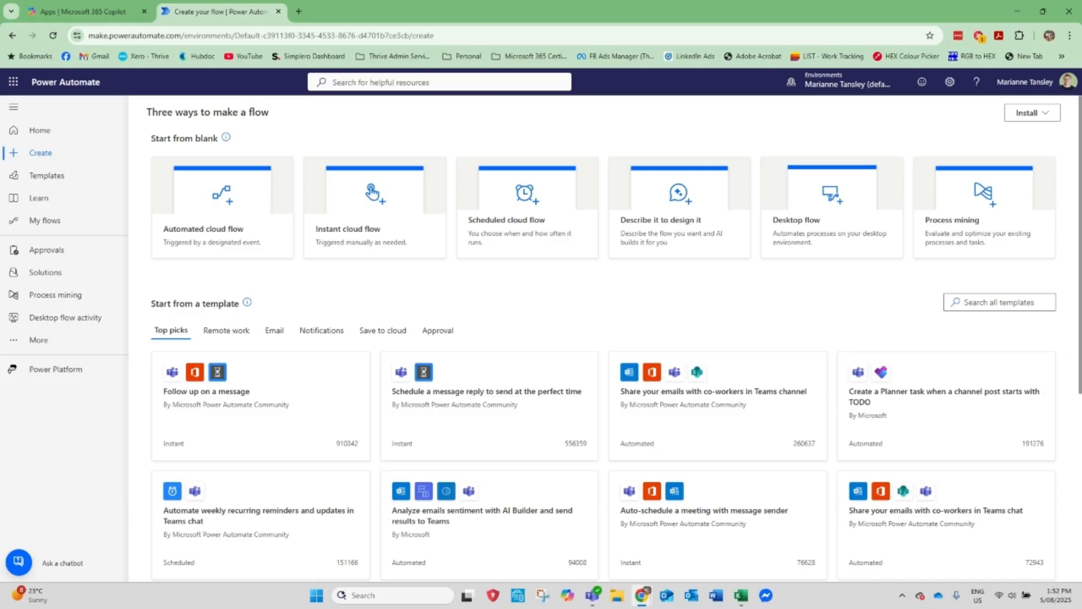
pyautogui.moveTo(228, 218)
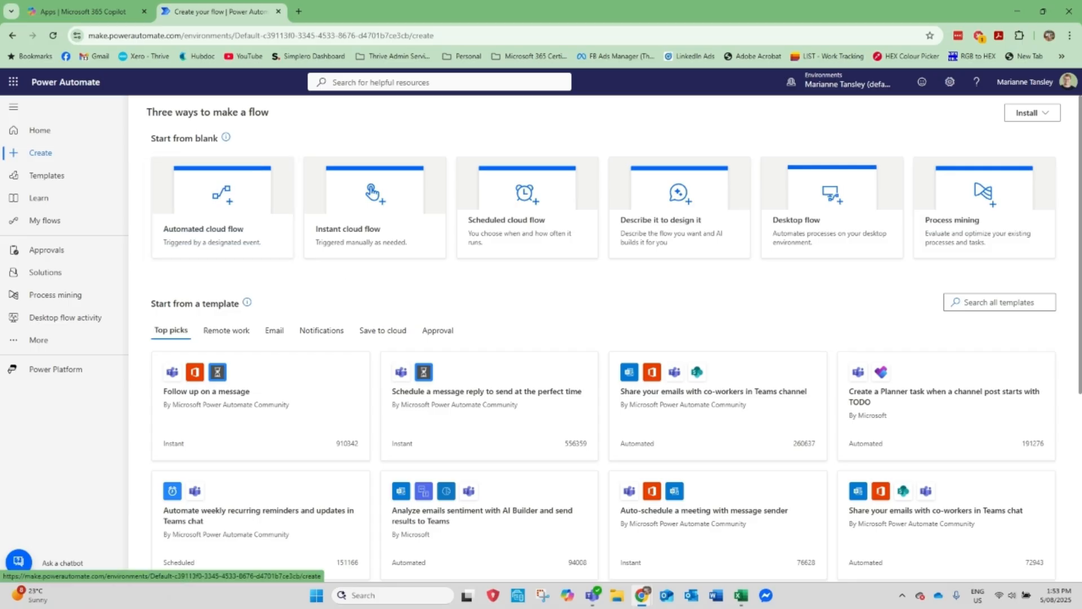
pyautogui.moveTo(47, 177)
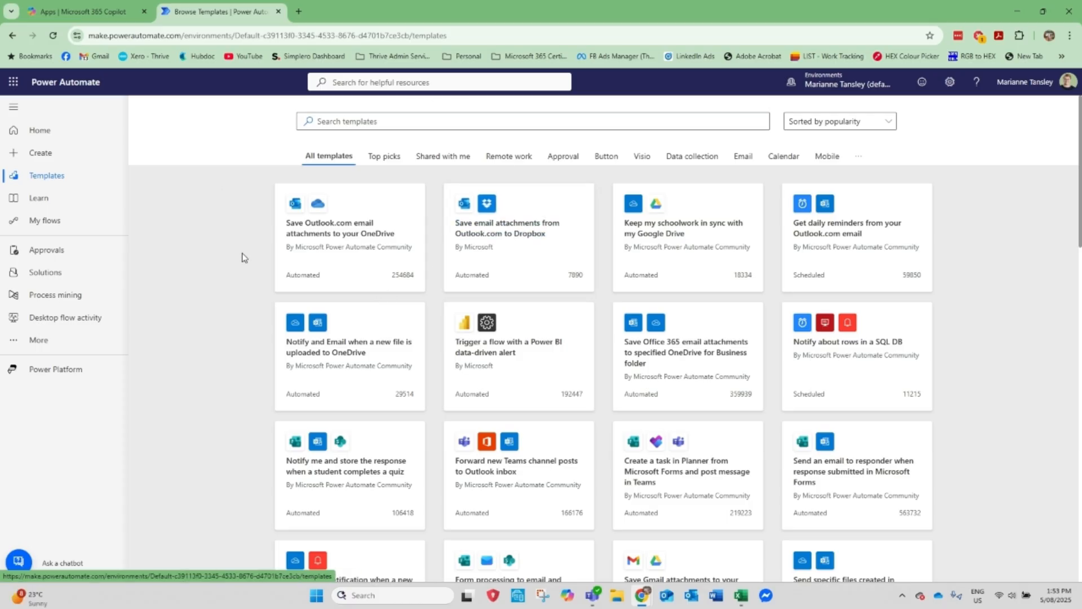
pyautogui.moveTo(716, 383)
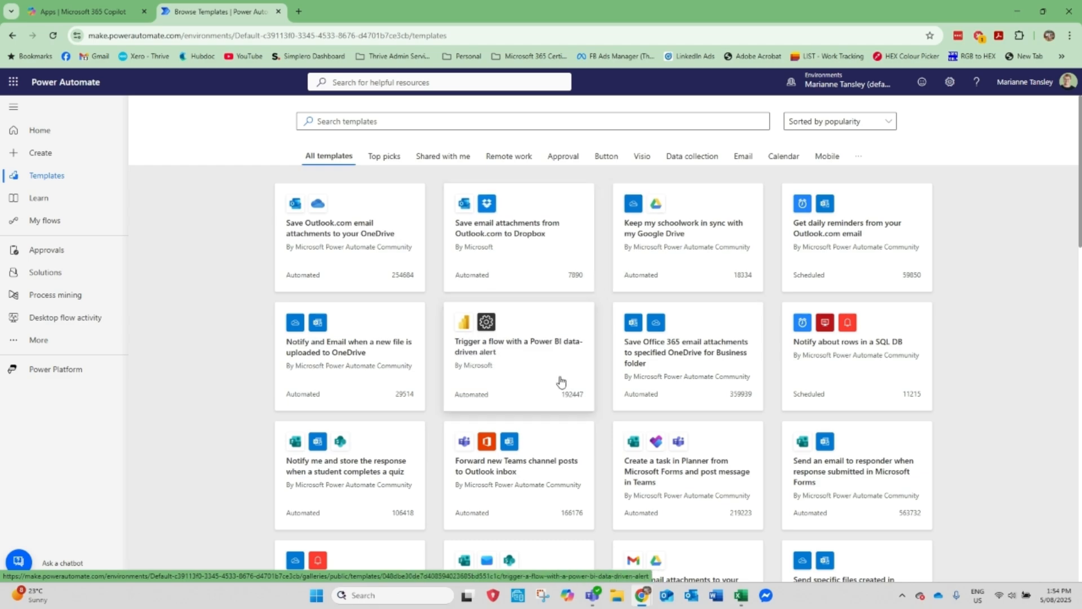
# Scroll down through the templates listed by popularity.
pyautogui.scroll(-3)
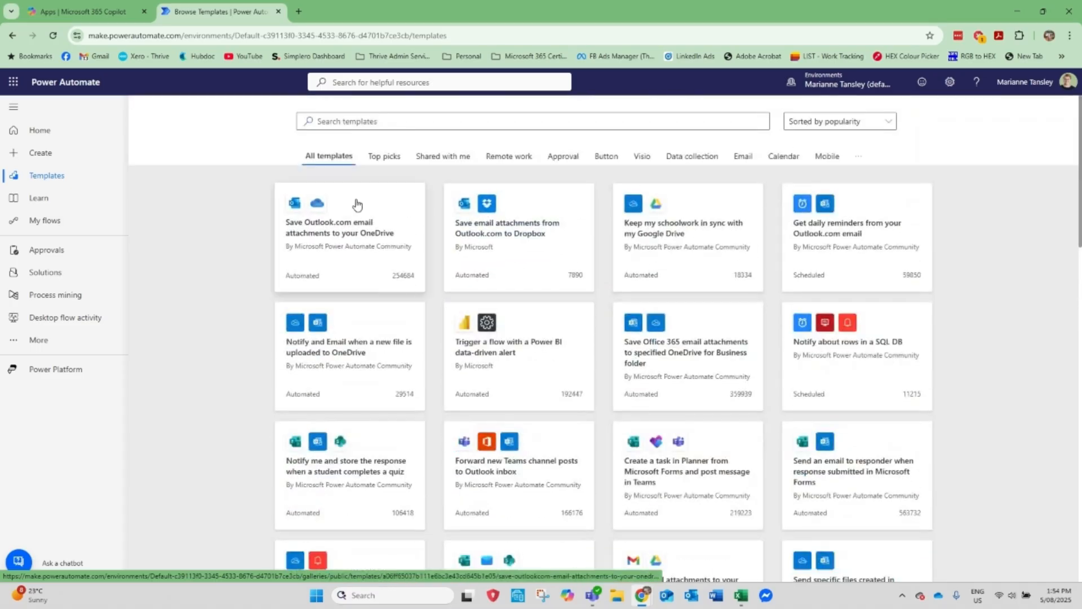
# Search the template gallery for 'save attachments'.
pyautogui.click(858, 156)
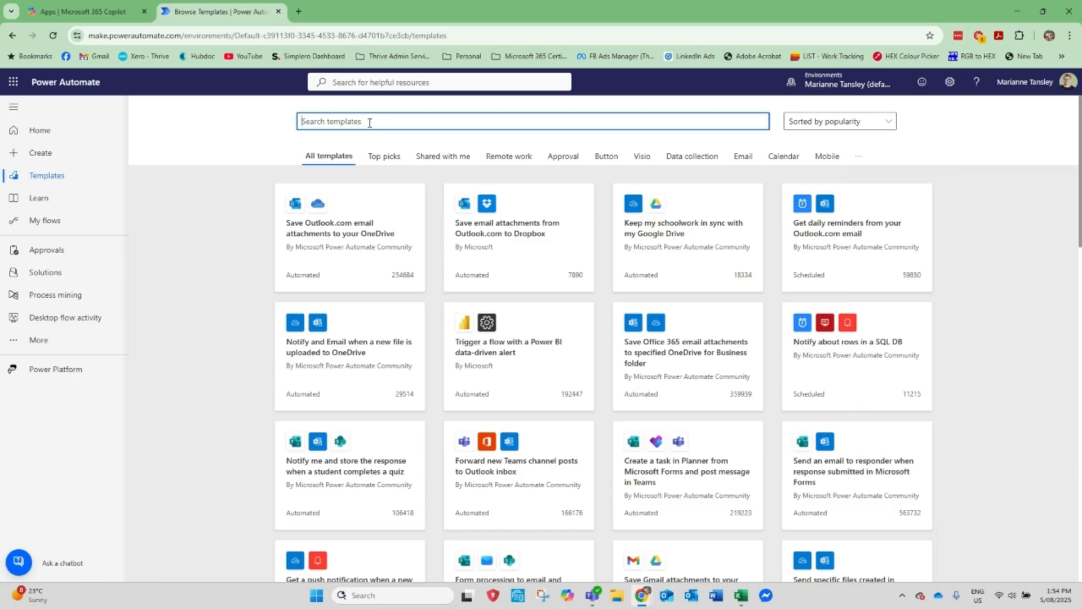
pyautogui.write('save attachments')
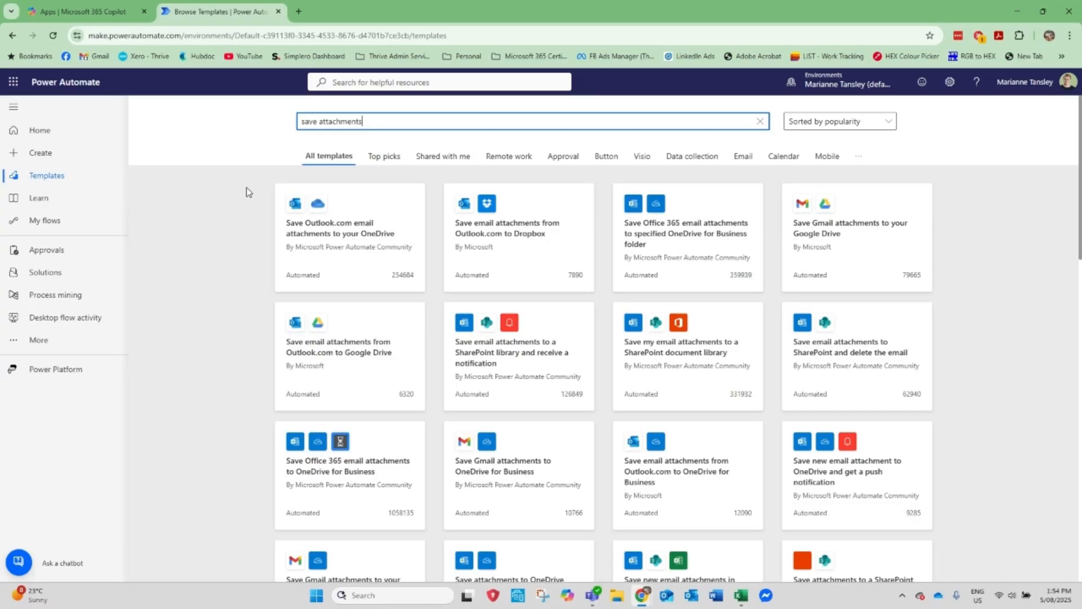
pyautogui.moveTo(470, 240)
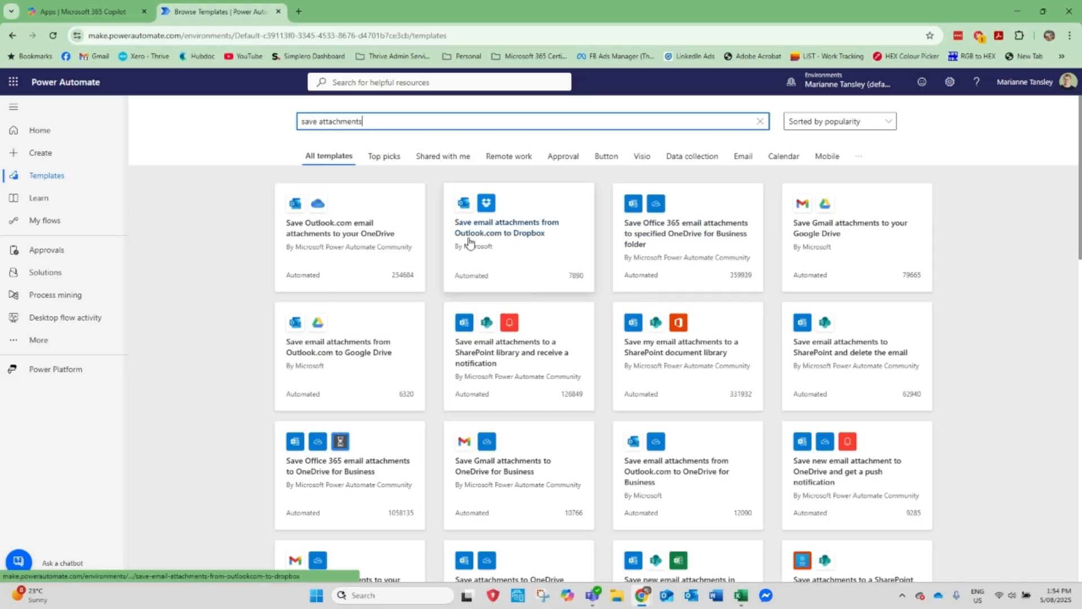
pyautogui.moveTo(675, 237)
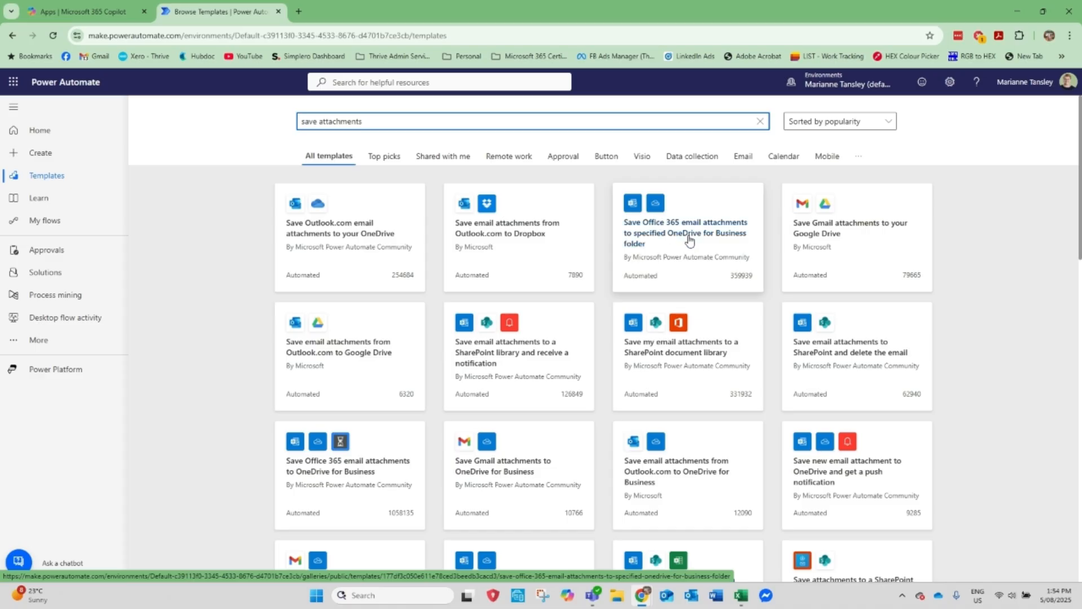
pyautogui.moveTo(419, 310)
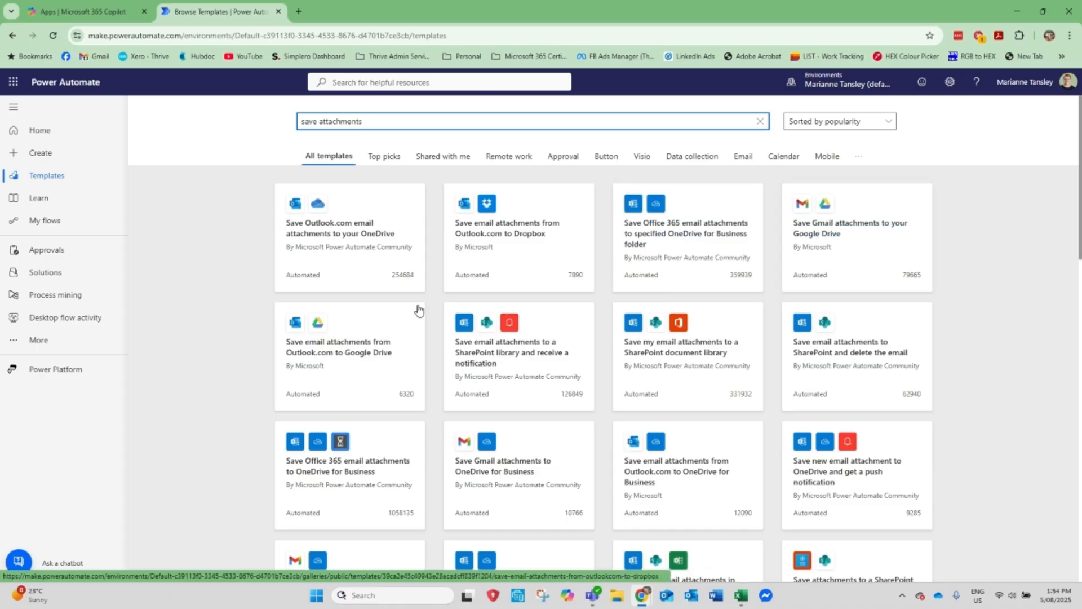
pyautogui.moveTo(370, 357)
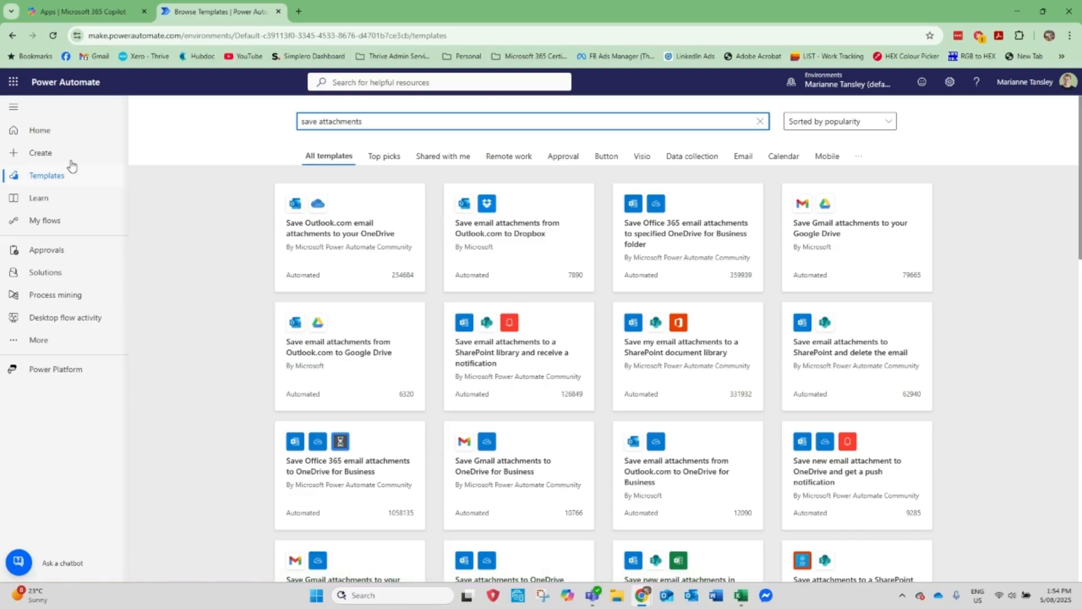
# Go back to Home and place the cursor in the Copilot automation description box.
pyautogui.click(39, 130)
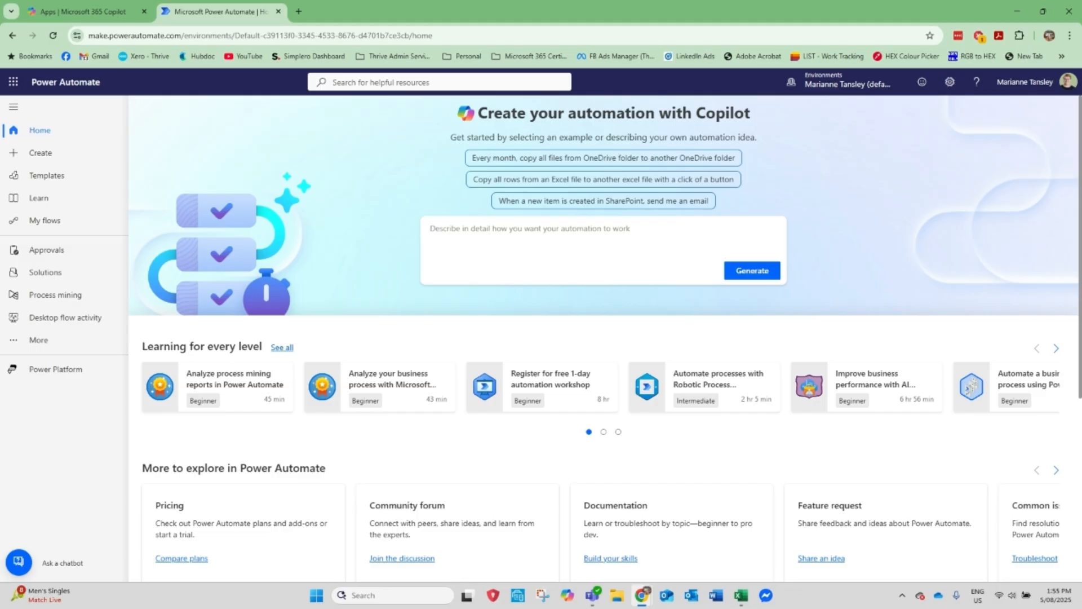
pyautogui.click(532, 229)
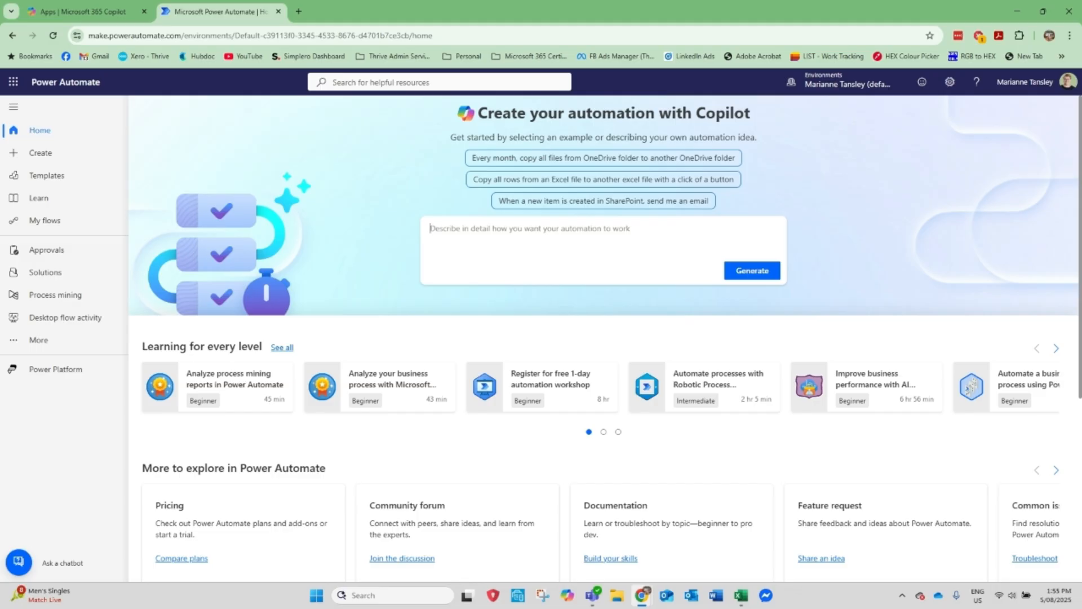